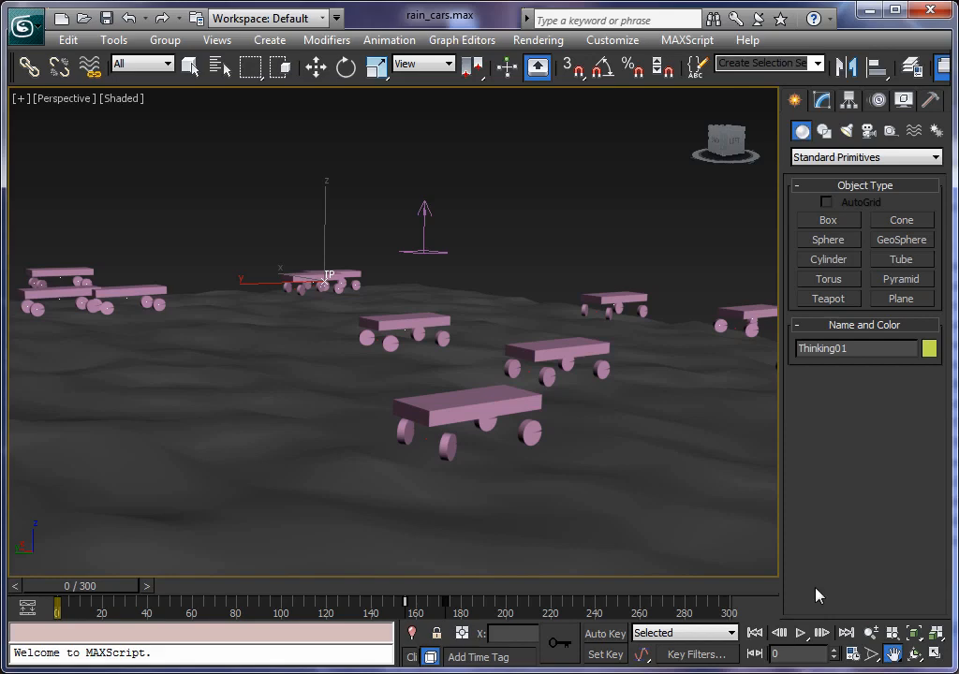
# Play the vehicle simulation past frame 220 to watch red dust trails, then stop
pyautogui.click(801, 633)
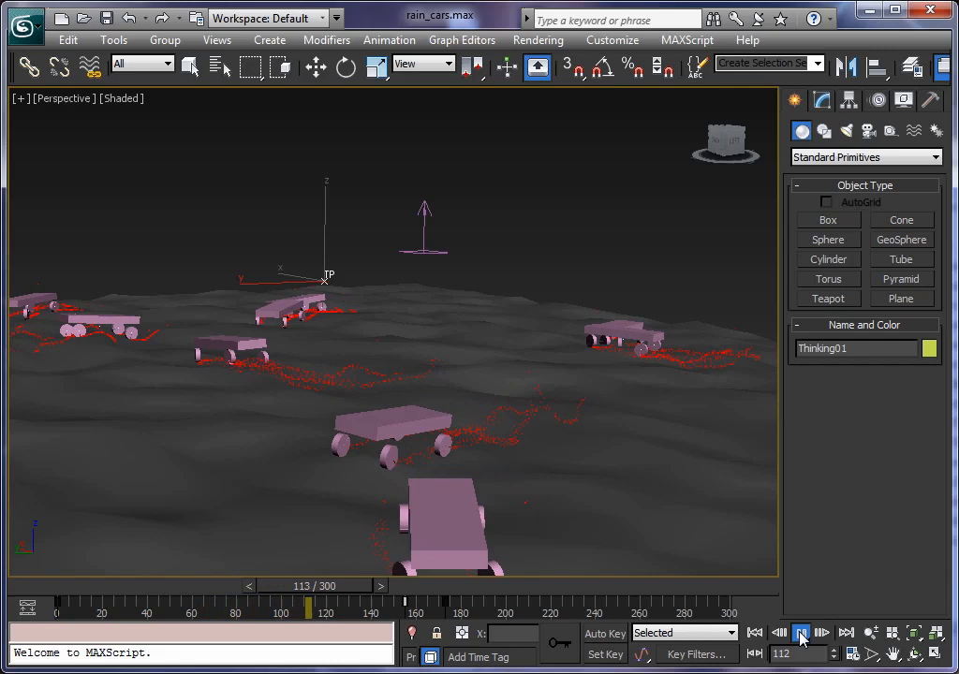
pyautogui.click(802, 633)
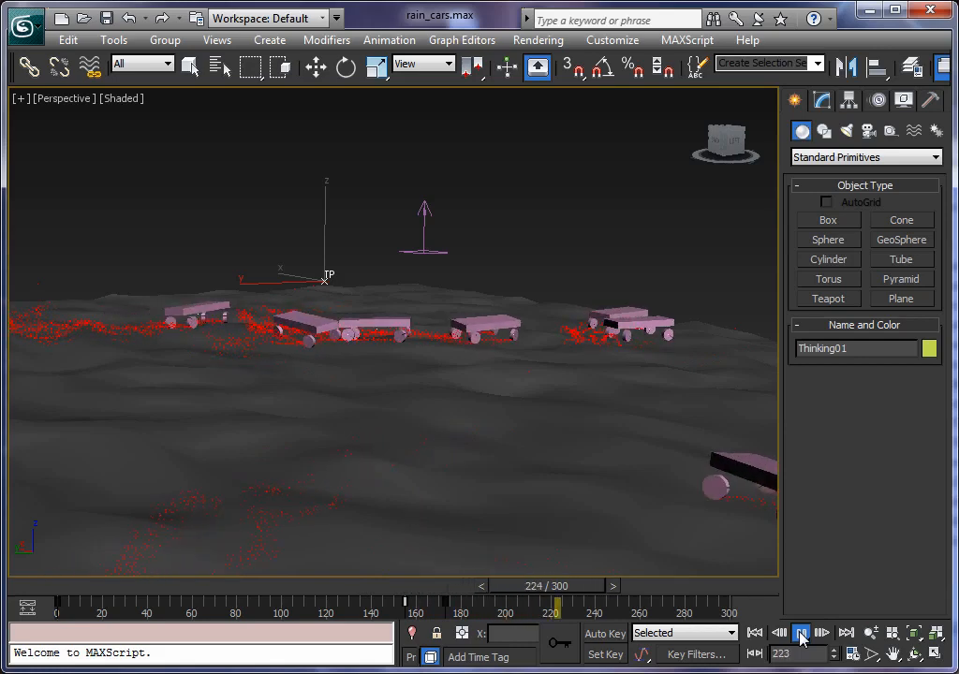
pyautogui.click(801, 633)
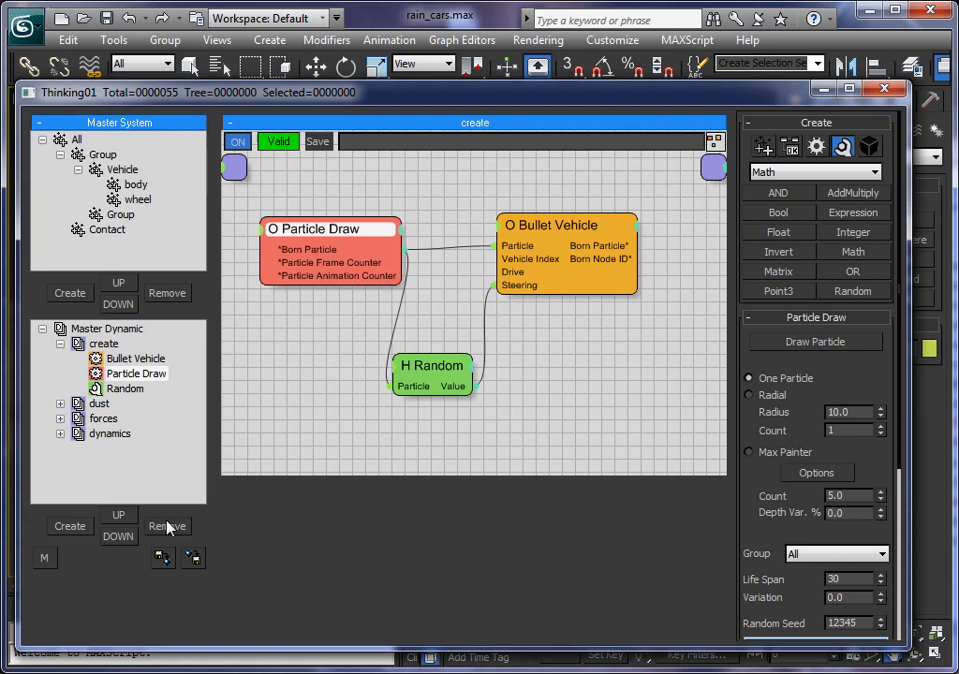
# Select the create rule under Master Dynamic, collapse its node list, and open the dust rule graph
pyautogui.click(103, 343)
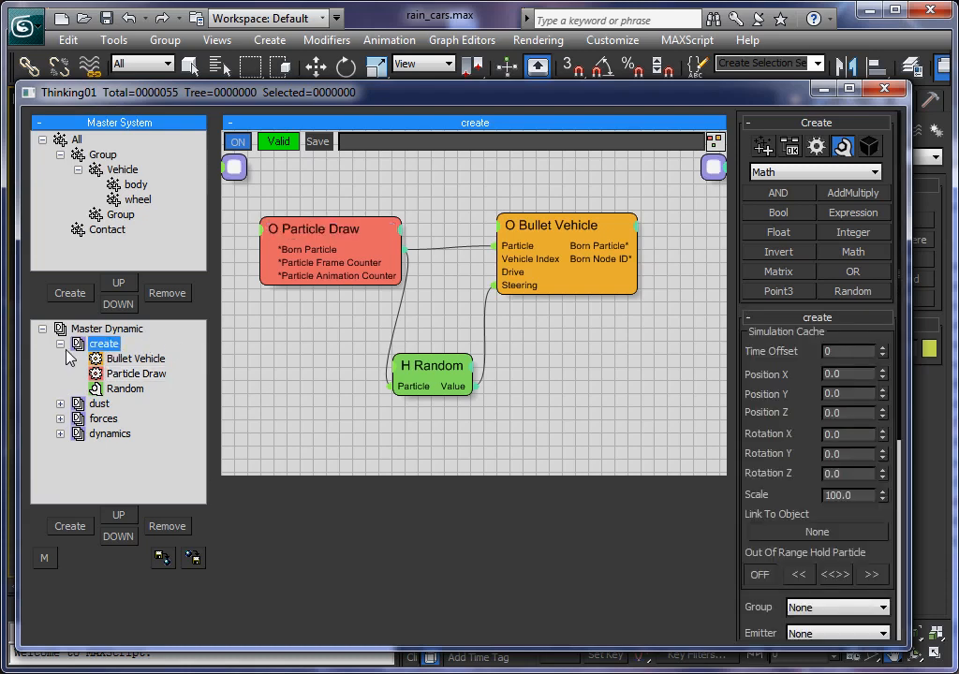
pyautogui.click(60, 343)
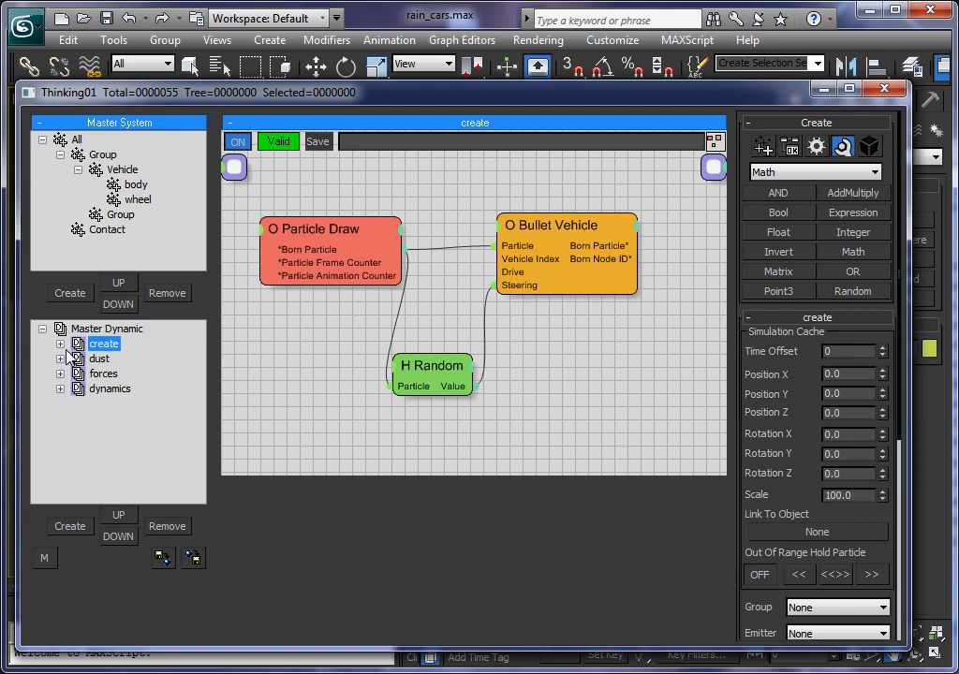
pyautogui.moveTo(106, 365)
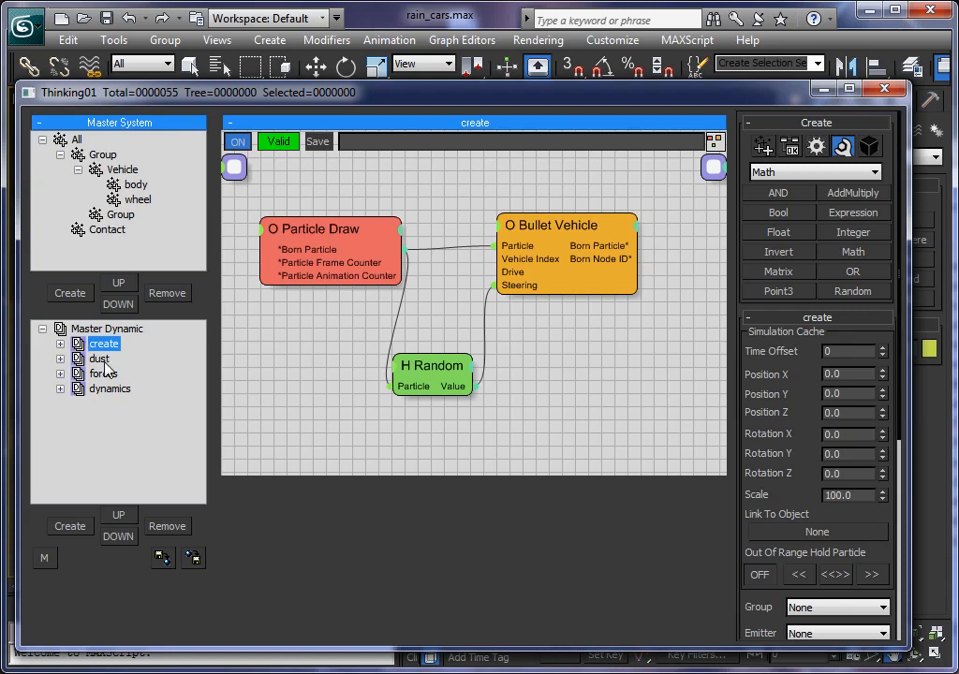
pyautogui.click(98, 358)
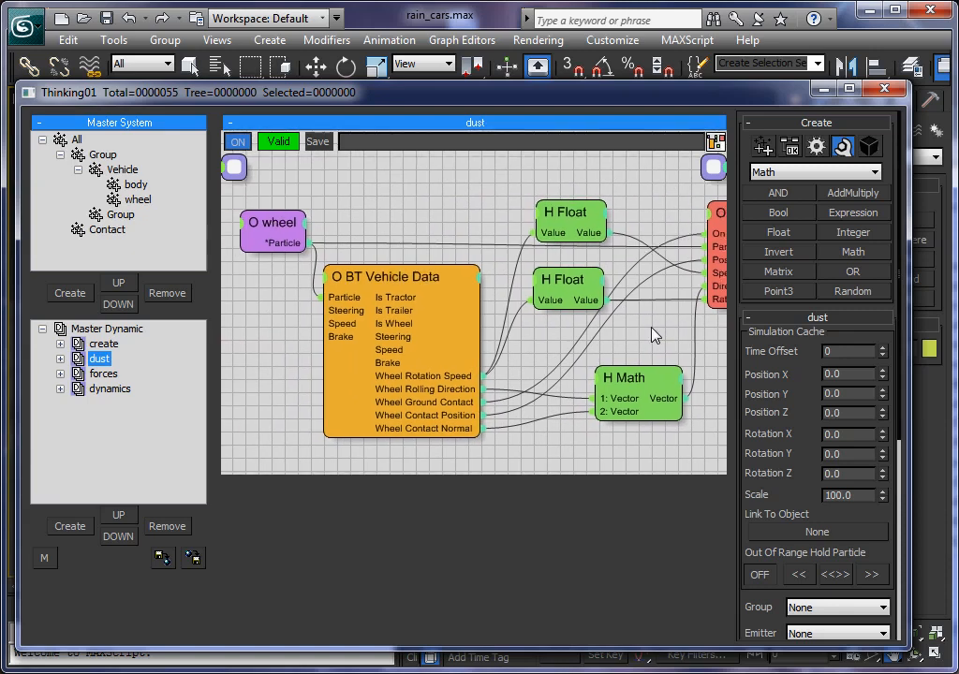
# List the dust rule's nodes and inspect the Vehicle, body and wheel particle groups
pyautogui.click(272, 224)
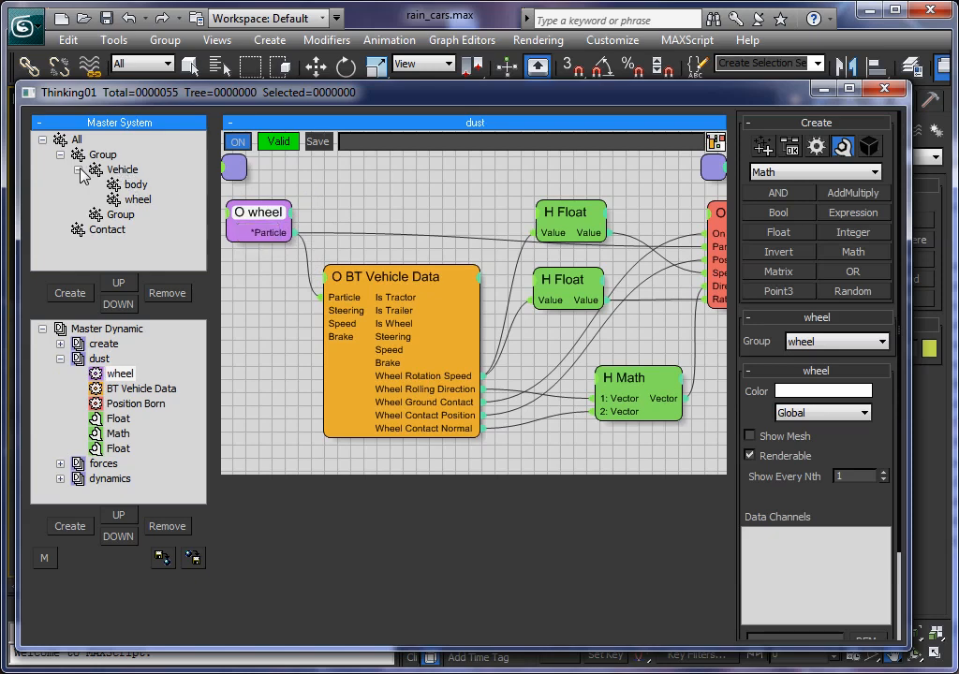
pyautogui.click(82, 170)
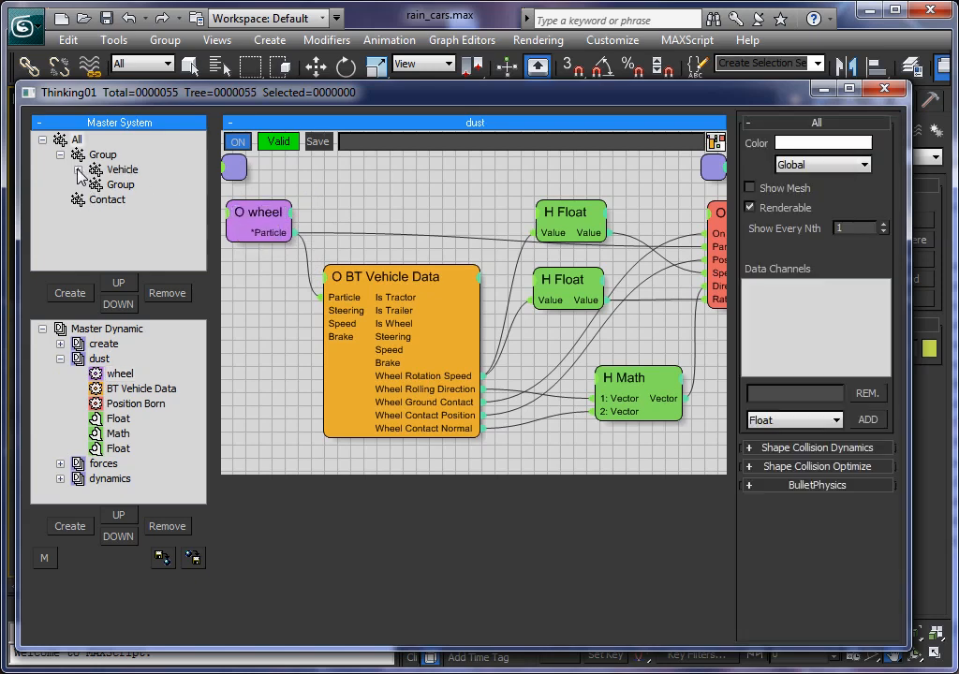
pyautogui.click(122, 170)
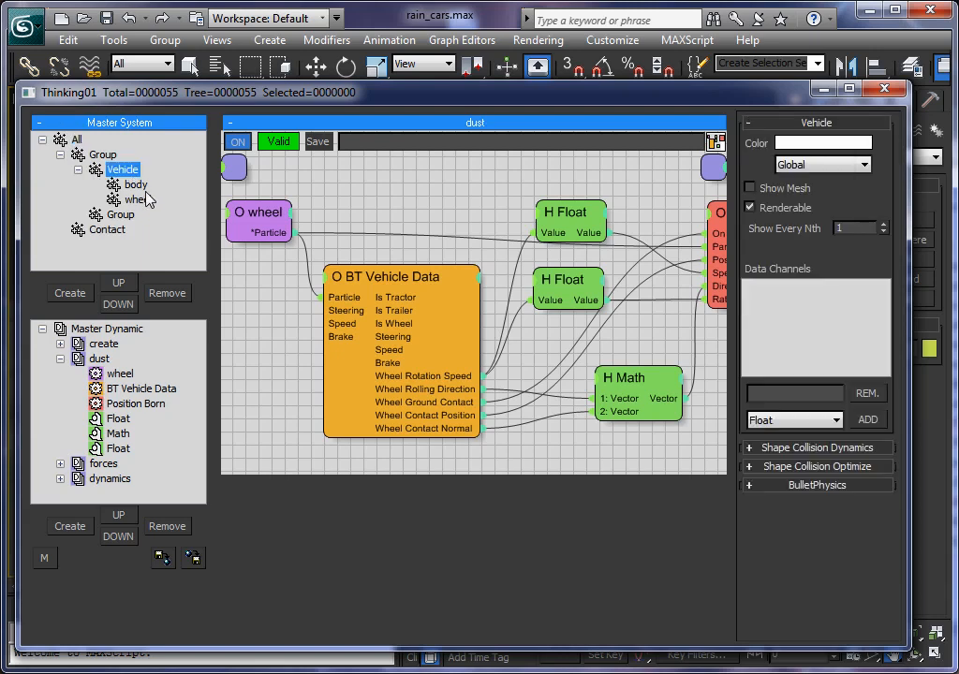
pyautogui.click(136, 185)
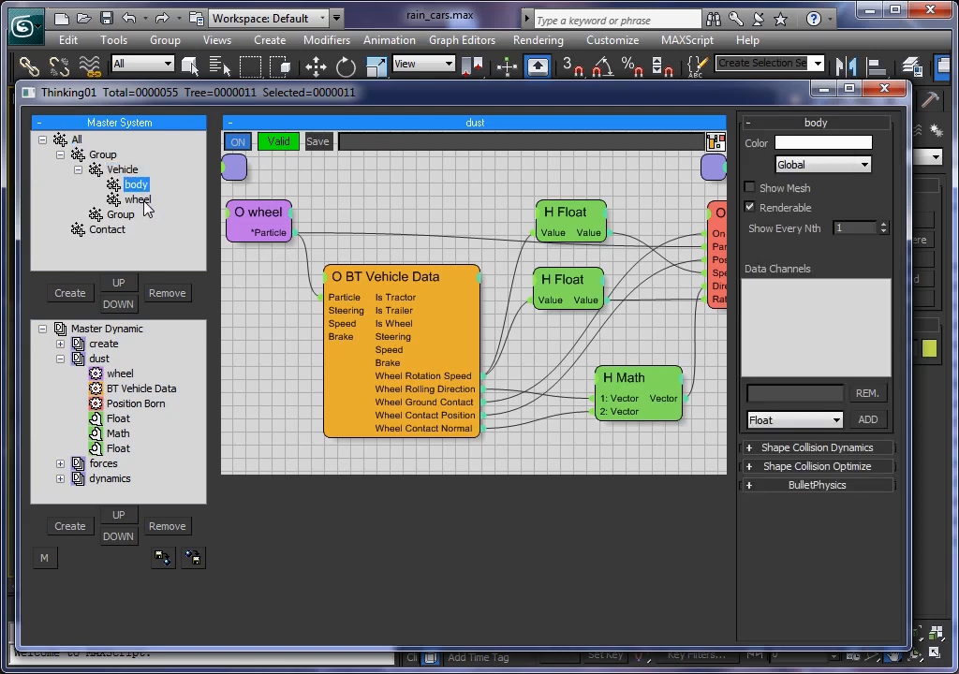
pyautogui.click(137, 199)
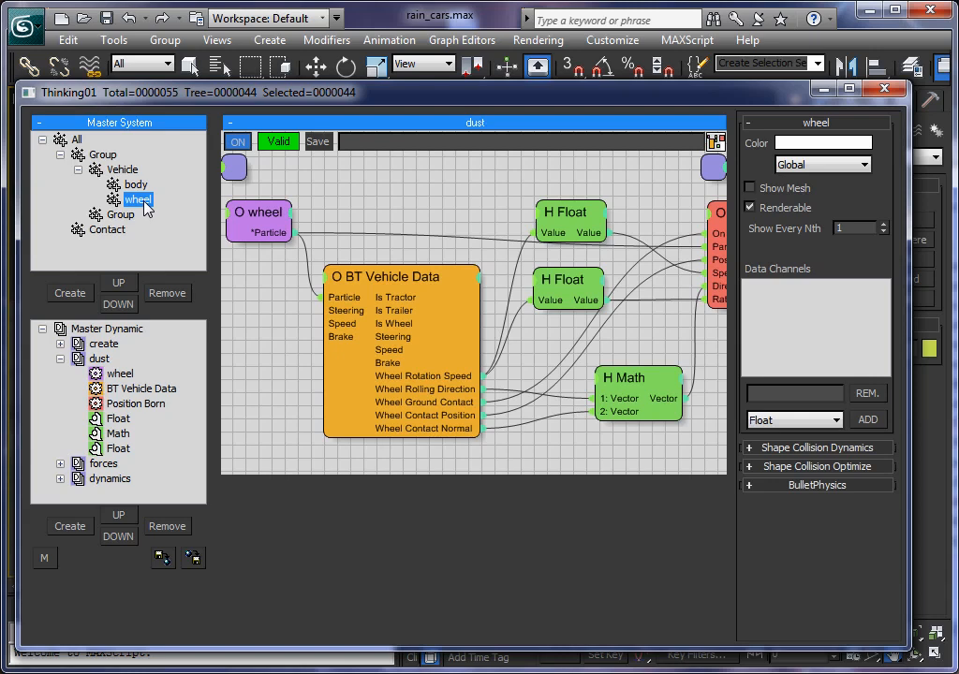
pyautogui.moveTo(262, 211)
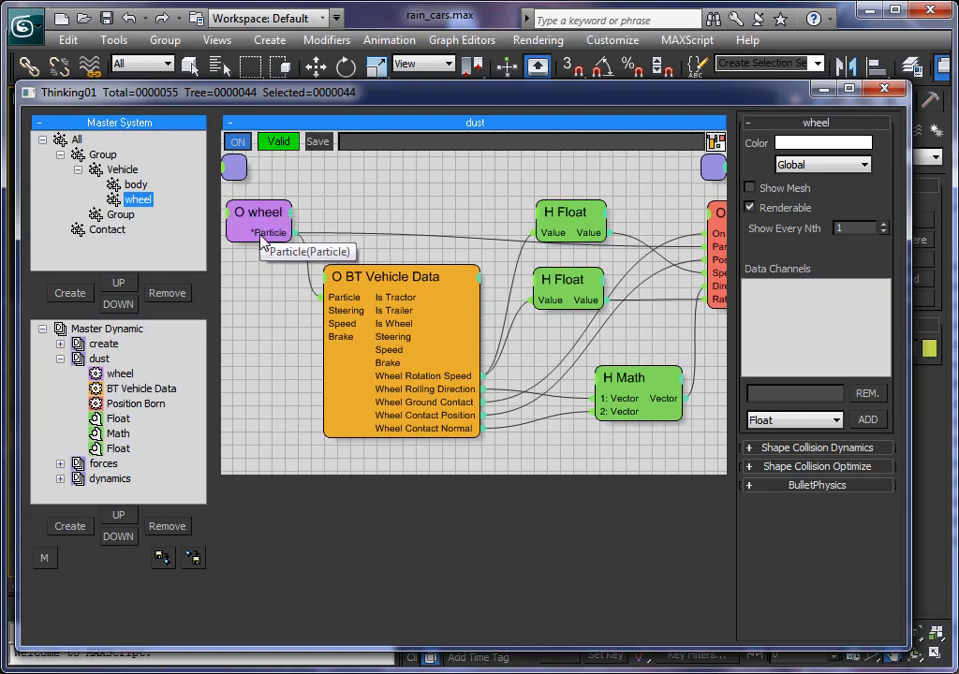
pyautogui.moveTo(368, 309)
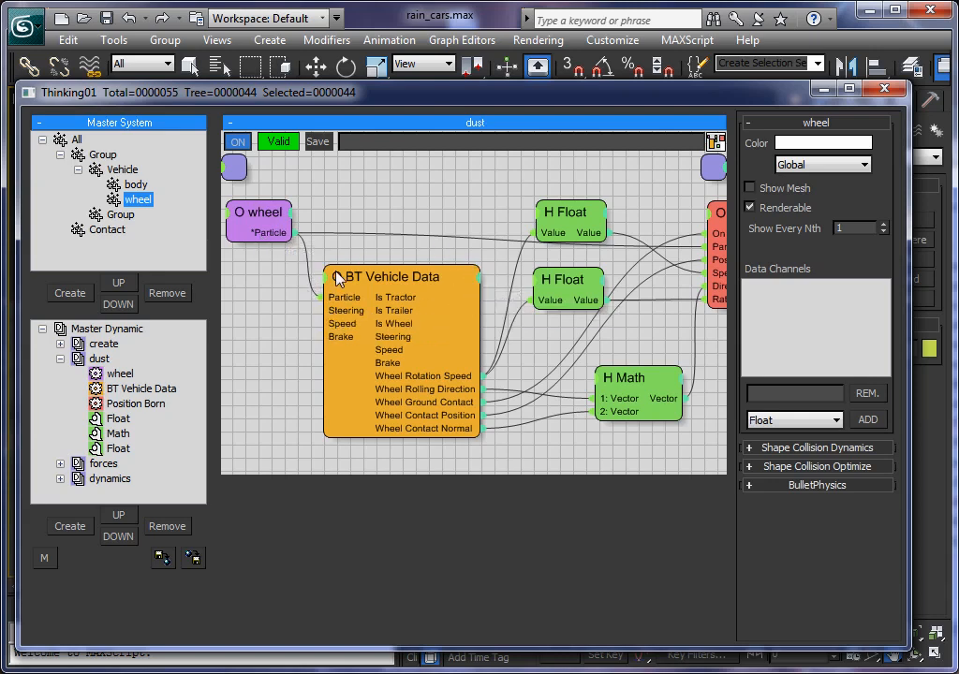
pyautogui.moveTo(354, 395)
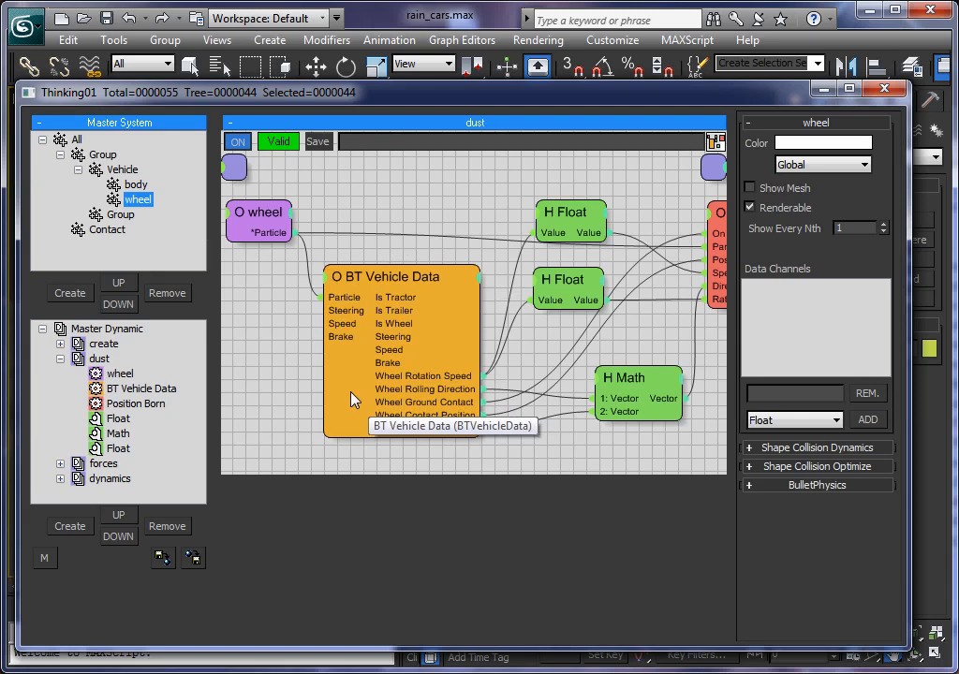
pyautogui.moveTo(420, 457)
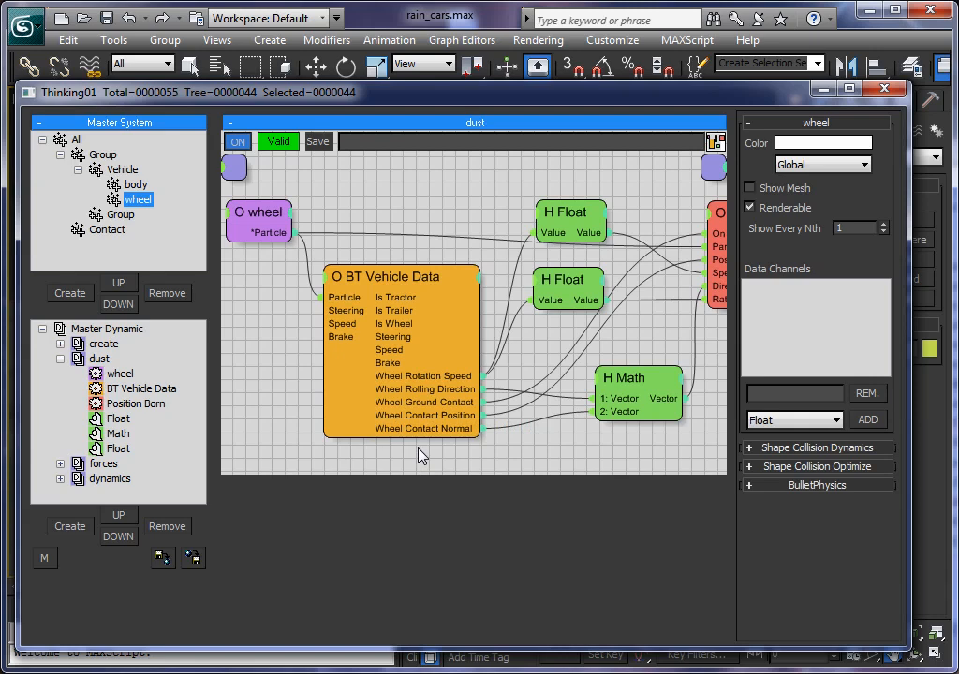
pyautogui.moveTo(423, 402)
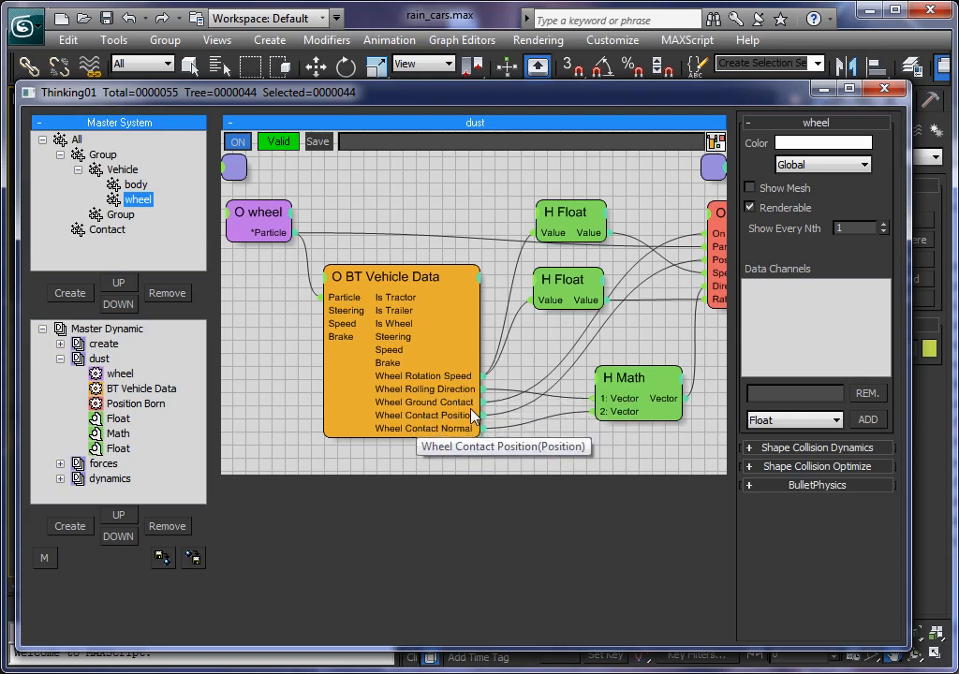
pyautogui.moveTo(416, 446)
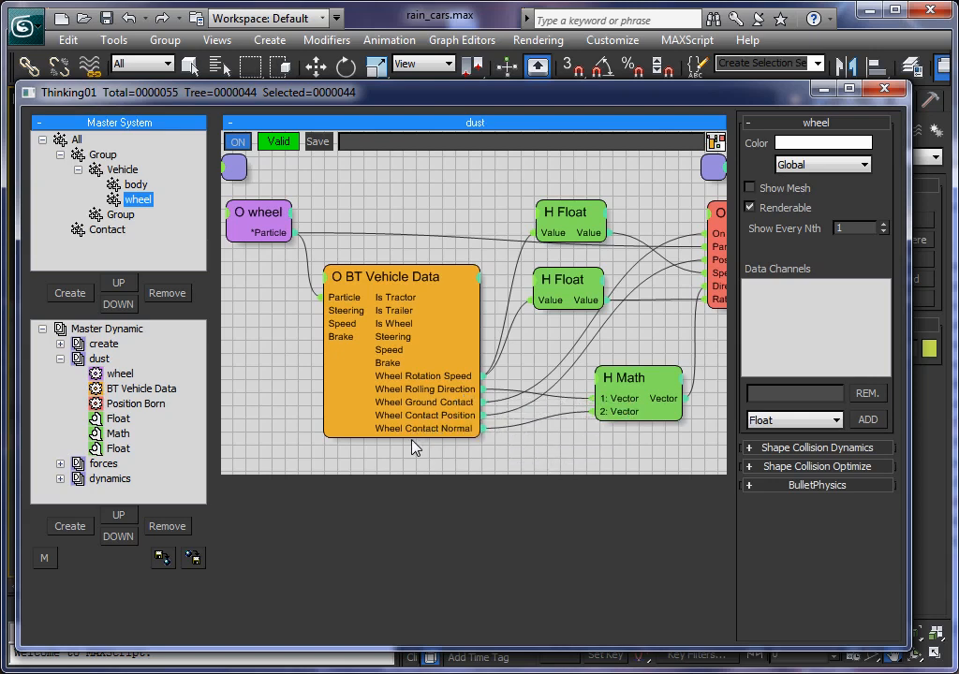
pyautogui.moveTo(604, 417)
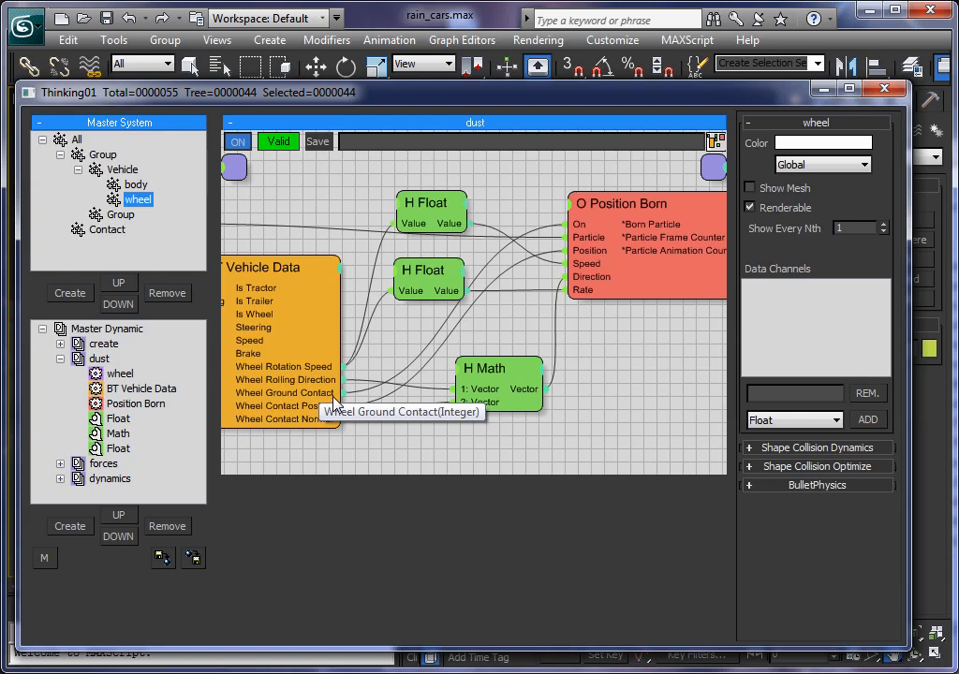
pyautogui.moveTo(393, 403)
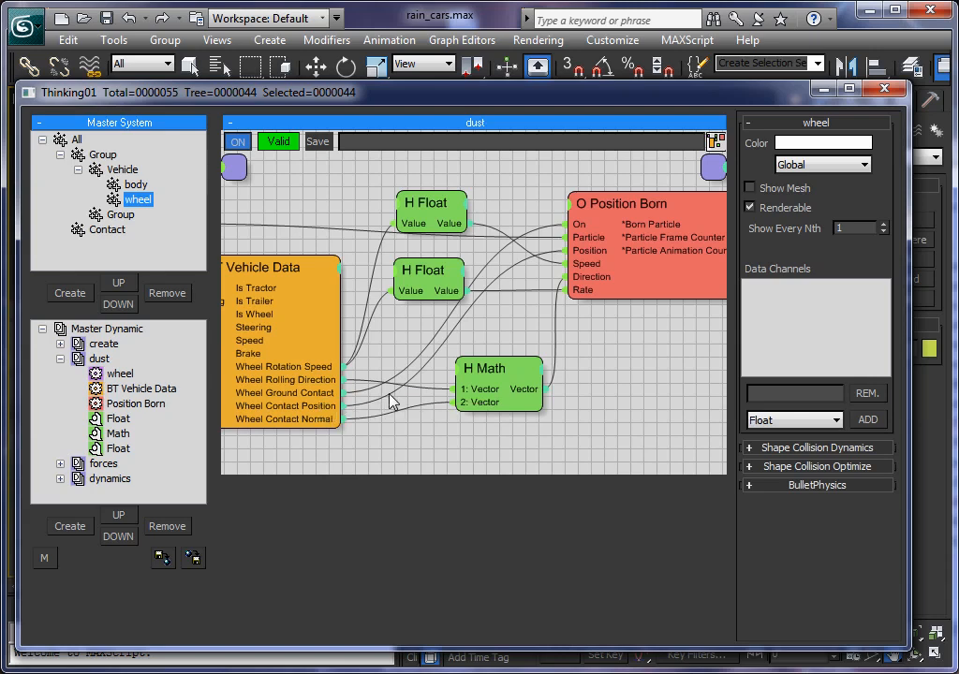
pyautogui.moveTo(642, 207)
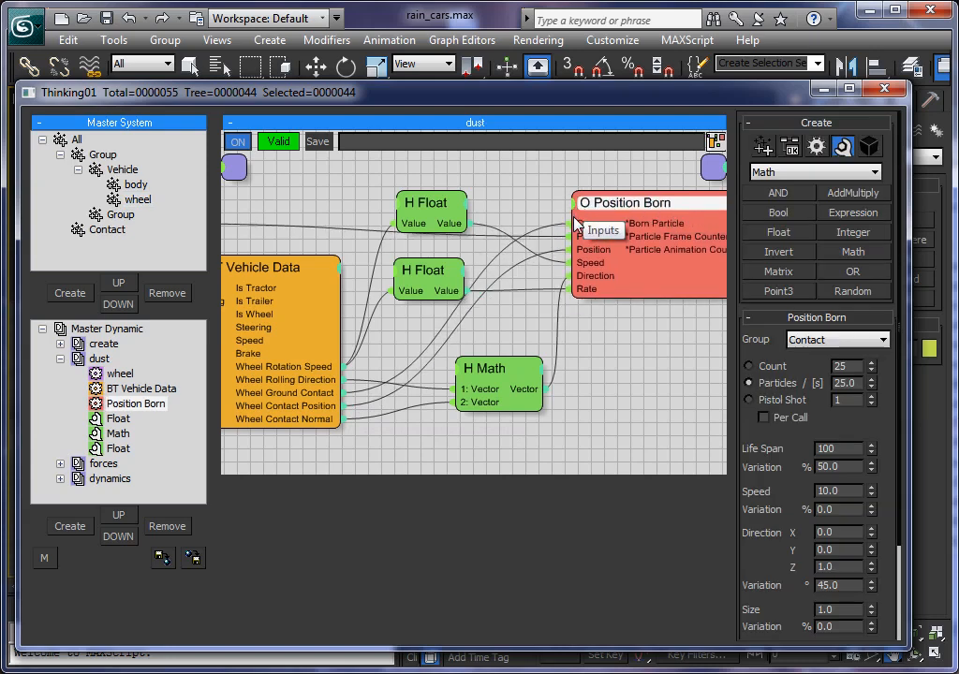
pyautogui.moveTo(673, 208)
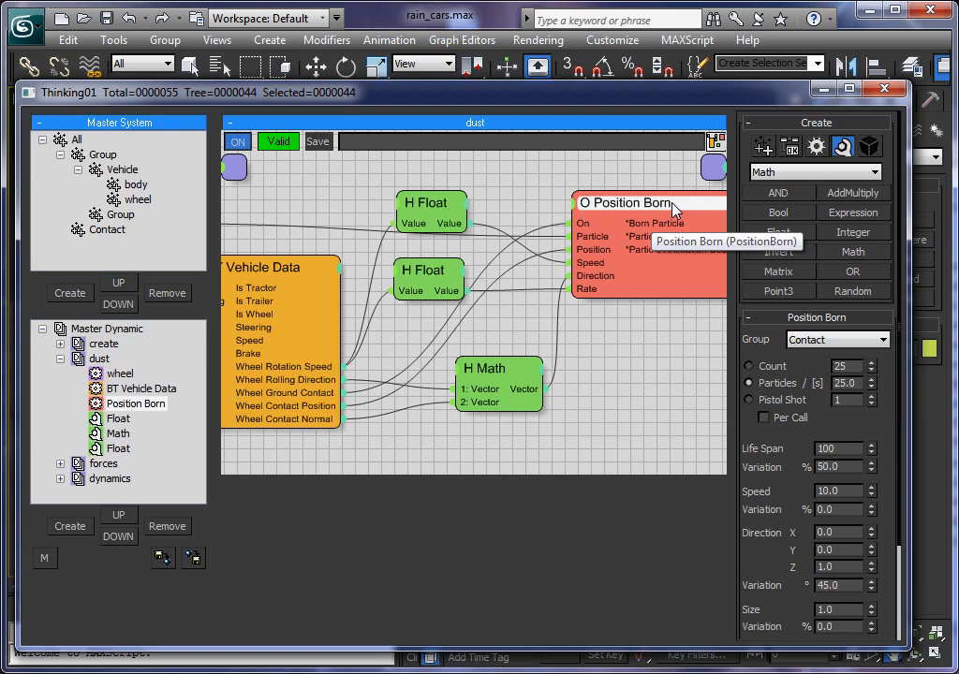
pyautogui.moveTo(684, 229)
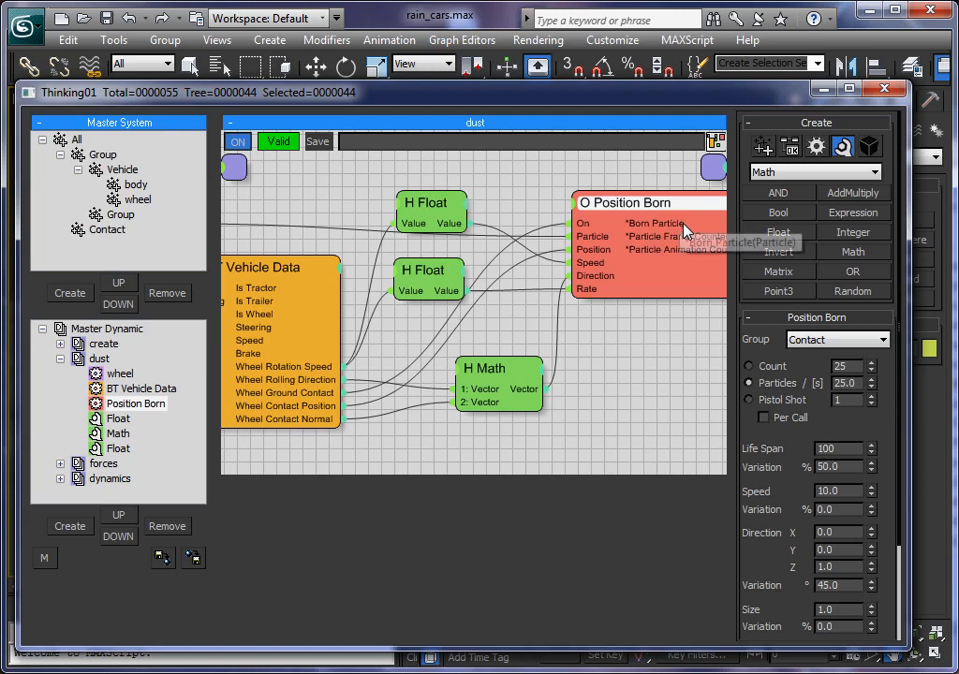
pyautogui.moveTo(642, 210)
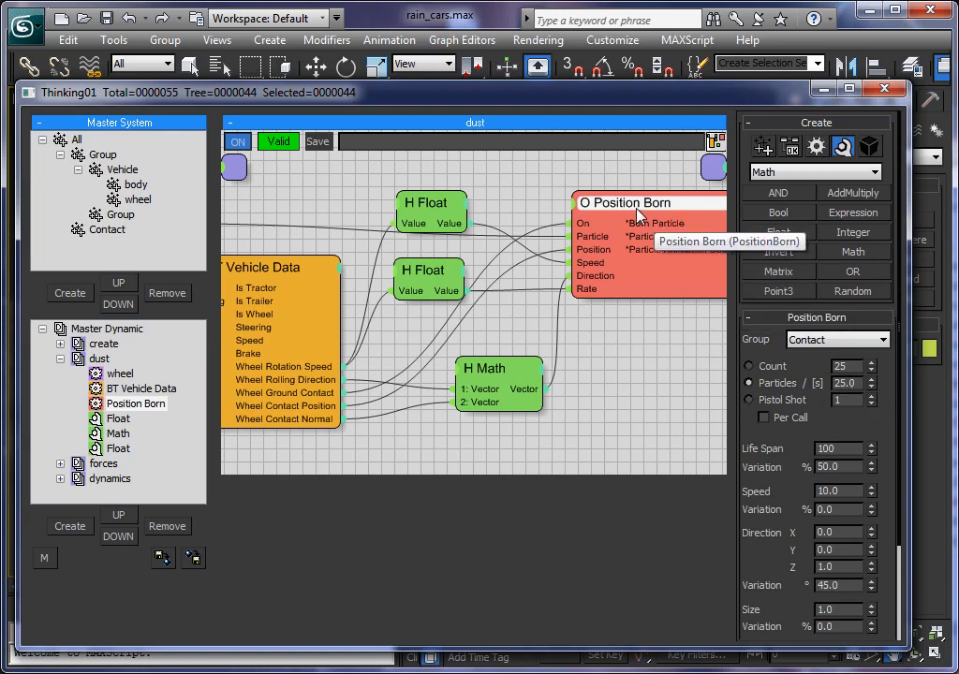
pyautogui.moveTo(534, 305)
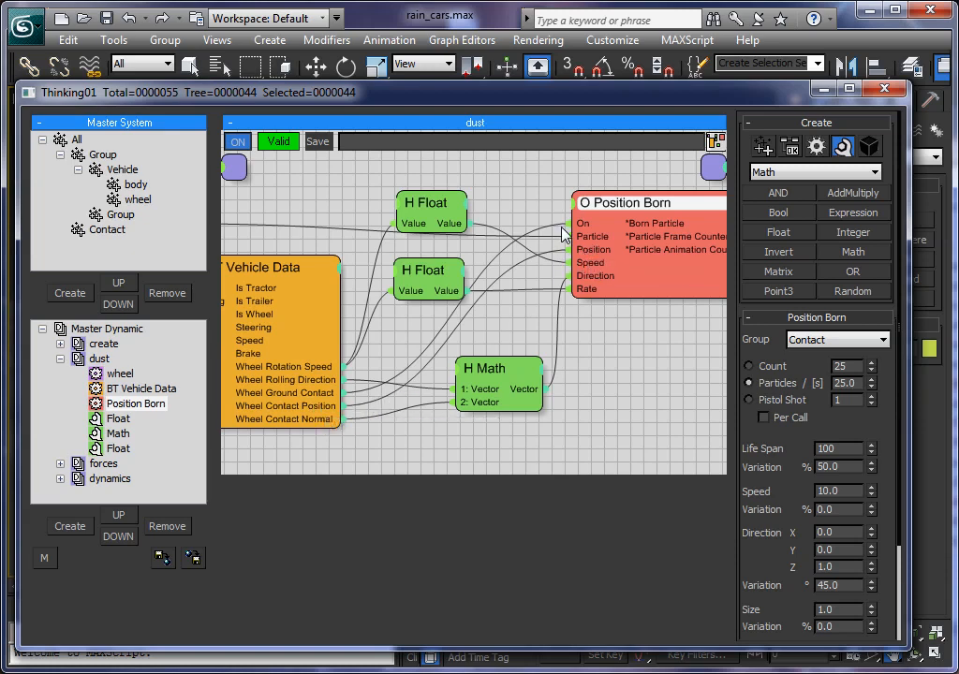
pyautogui.moveTo(558, 232)
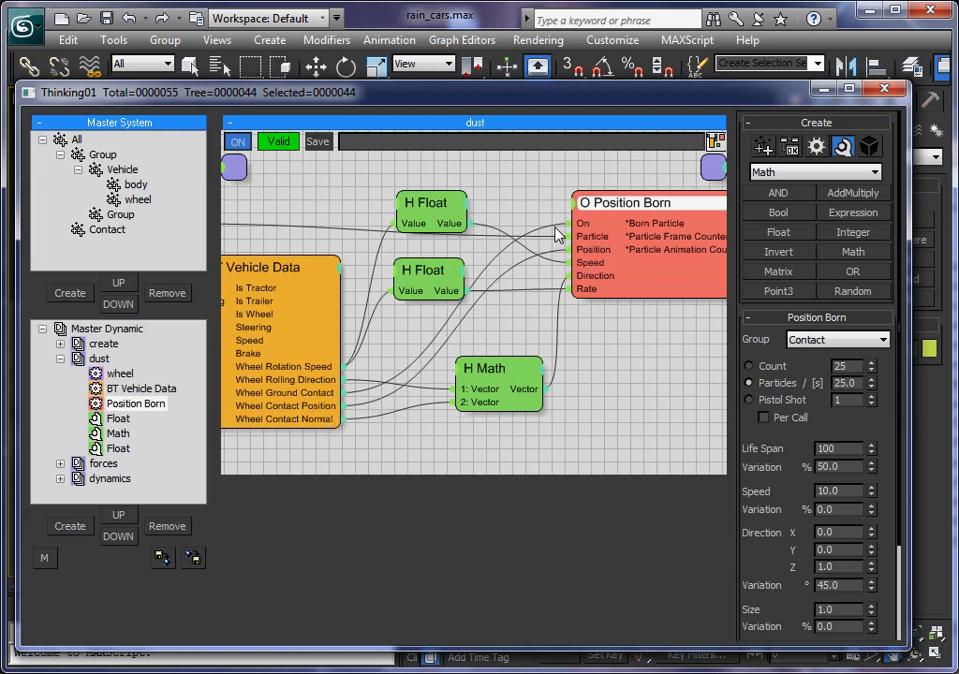
pyautogui.moveTo(347, 406)
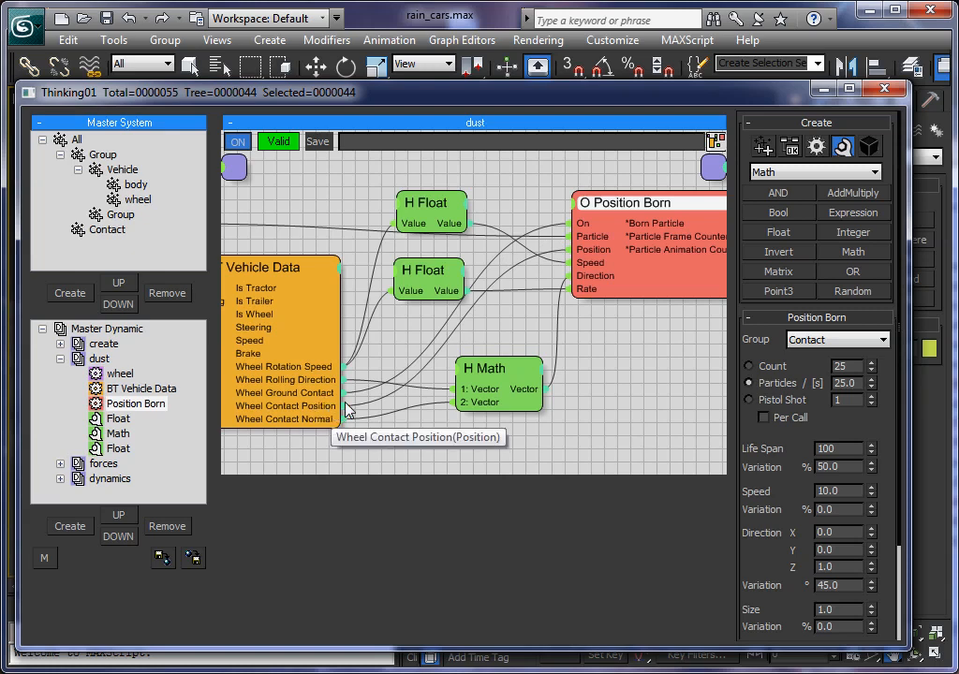
pyautogui.moveTo(630, 217)
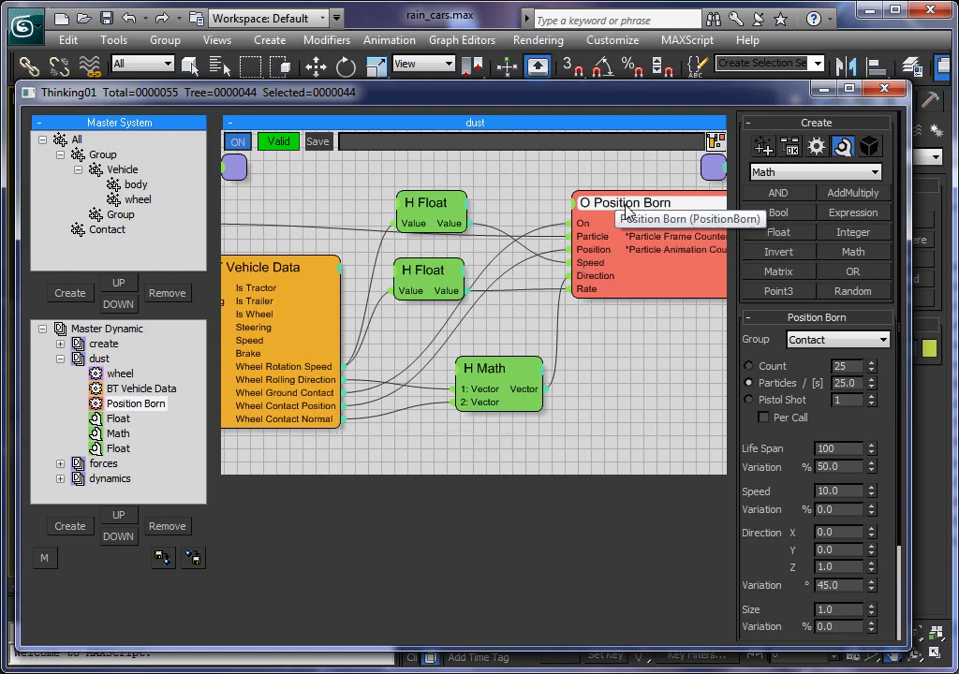
pyautogui.moveTo(504, 376)
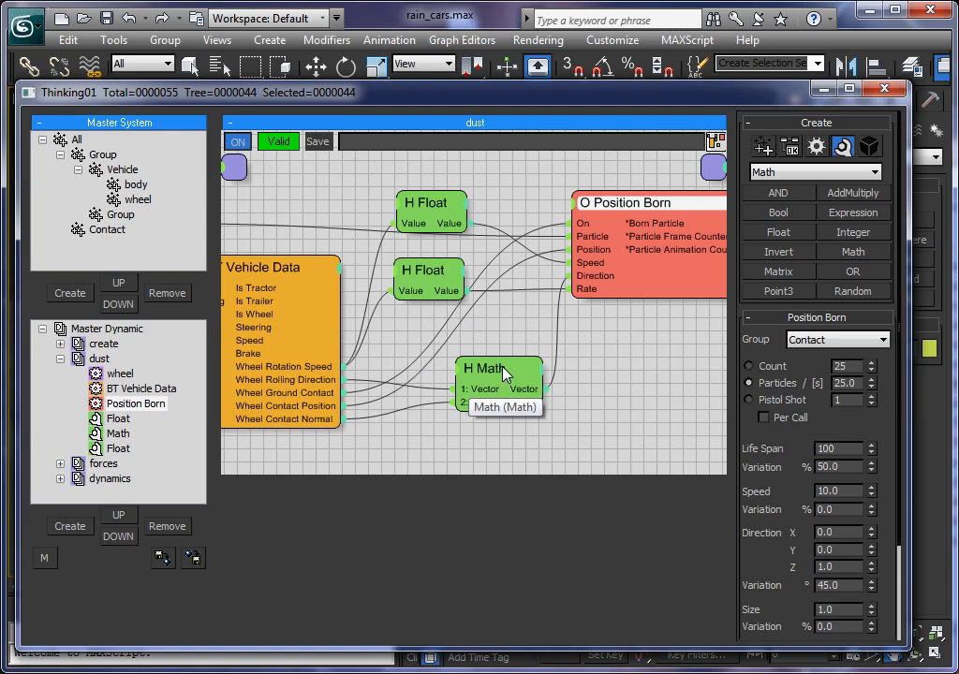
# Check the H Math node's Average settings, then replay the simulation to watch dust spawn
pyautogui.click(490, 368)
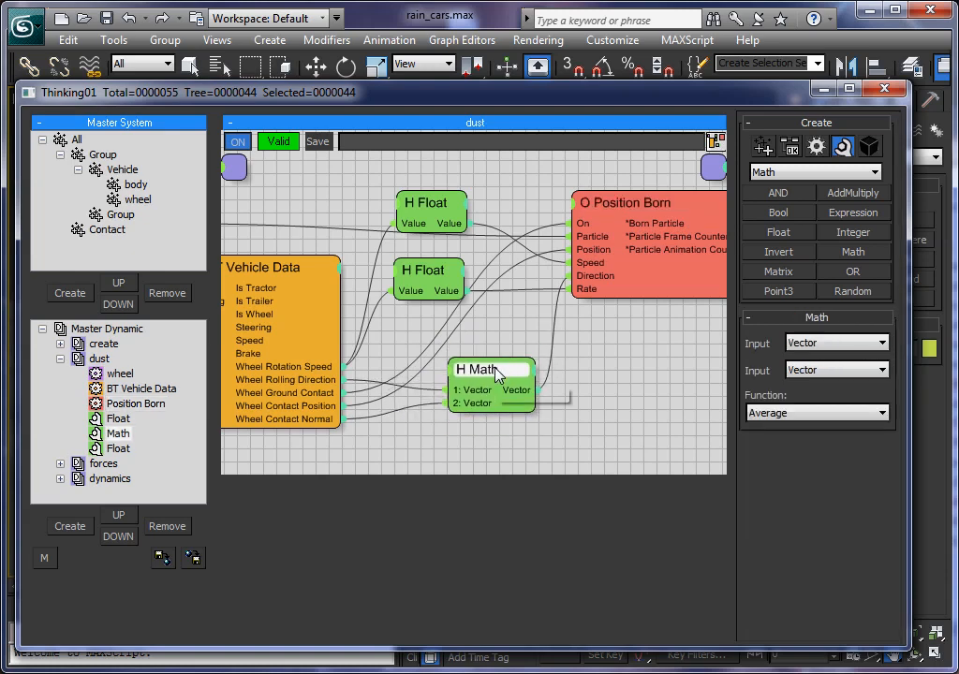
pyautogui.moveTo(460, 484)
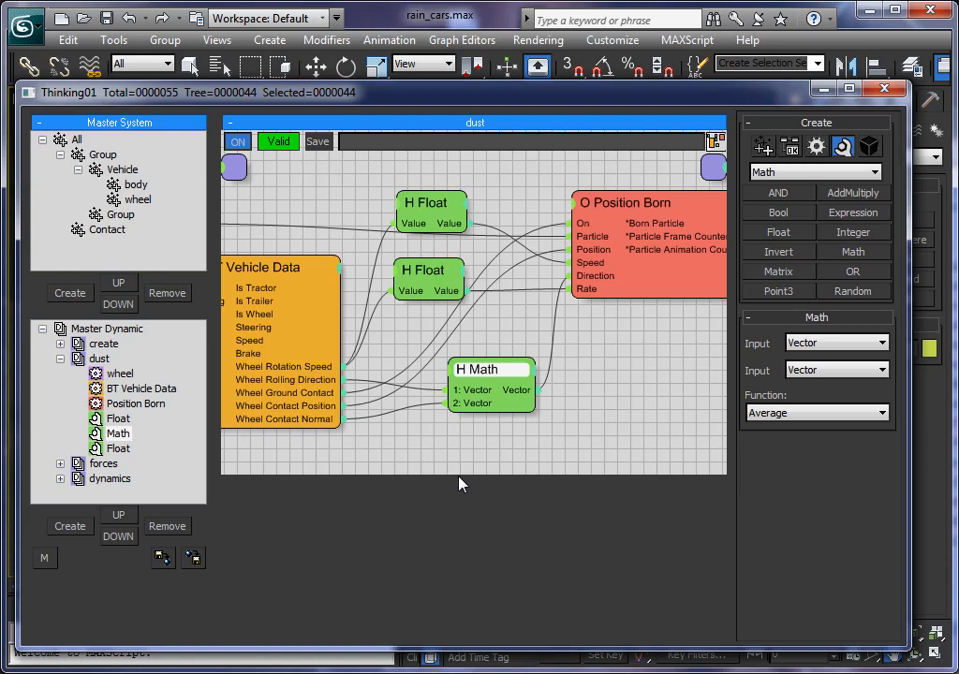
pyautogui.moveTo(477, 403)
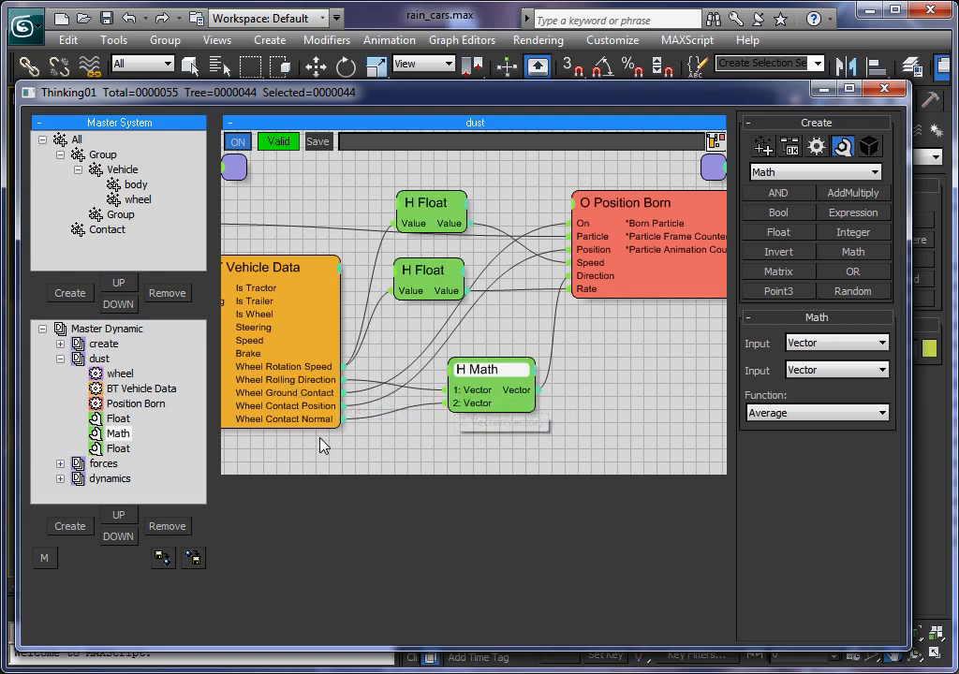
pyautogui.moveTo(315, 433)
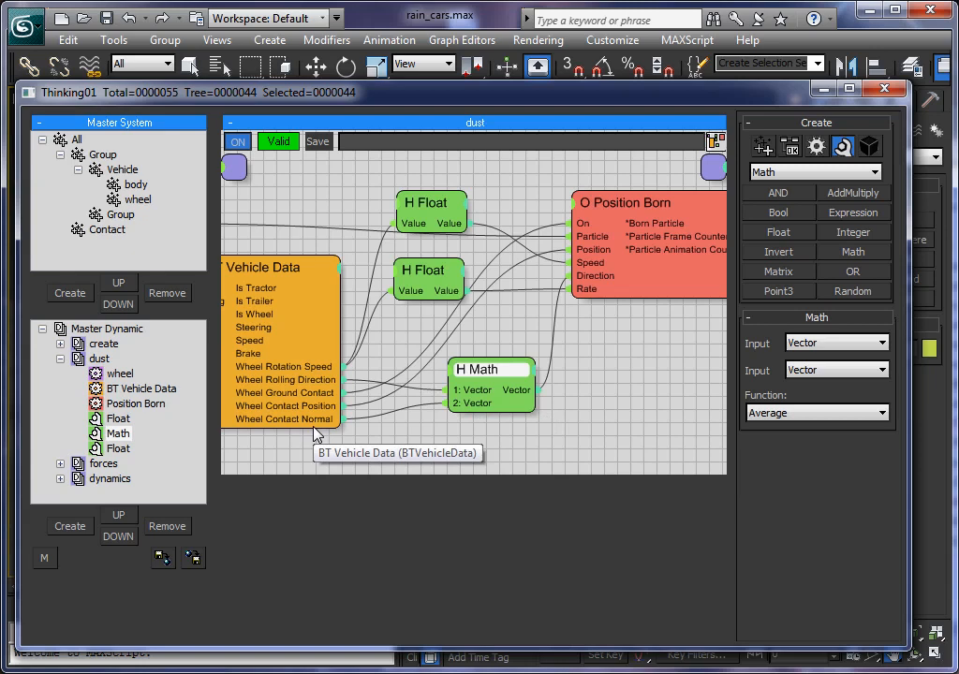
pyautogui.moveTo(504, 370)
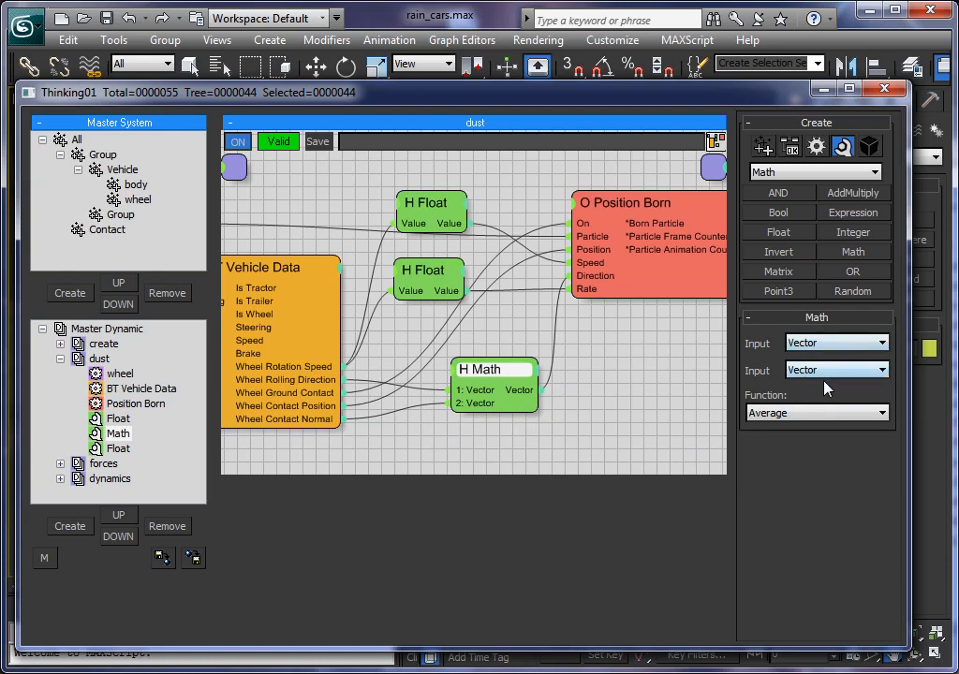
pyautogui.moveTo(707, 389)
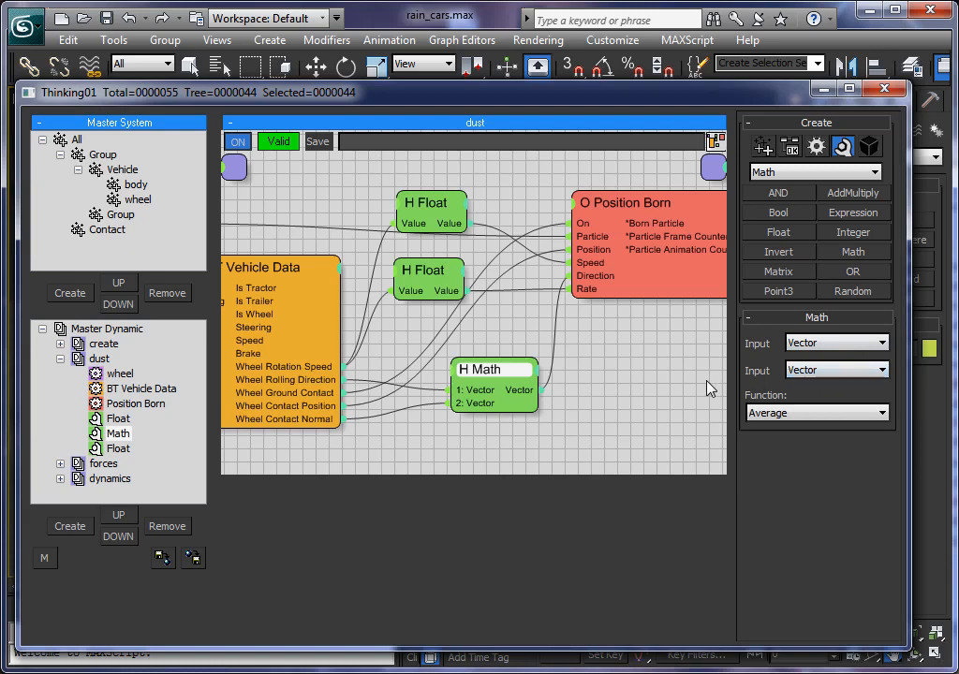
pyautogui.moveTo(521, 375)
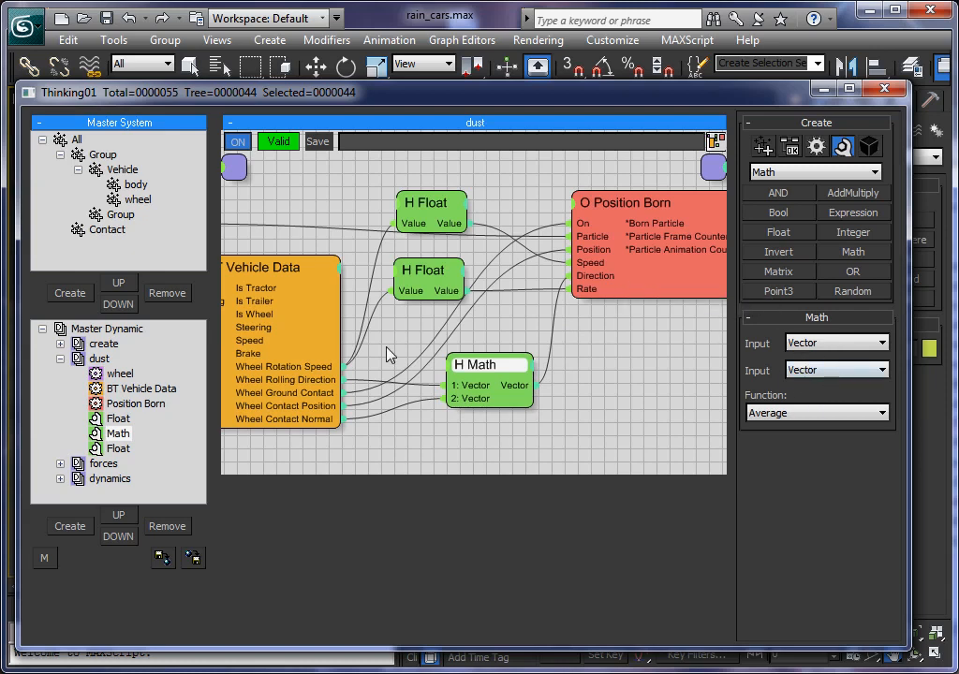
pyautogui.moveTo(735, 135)
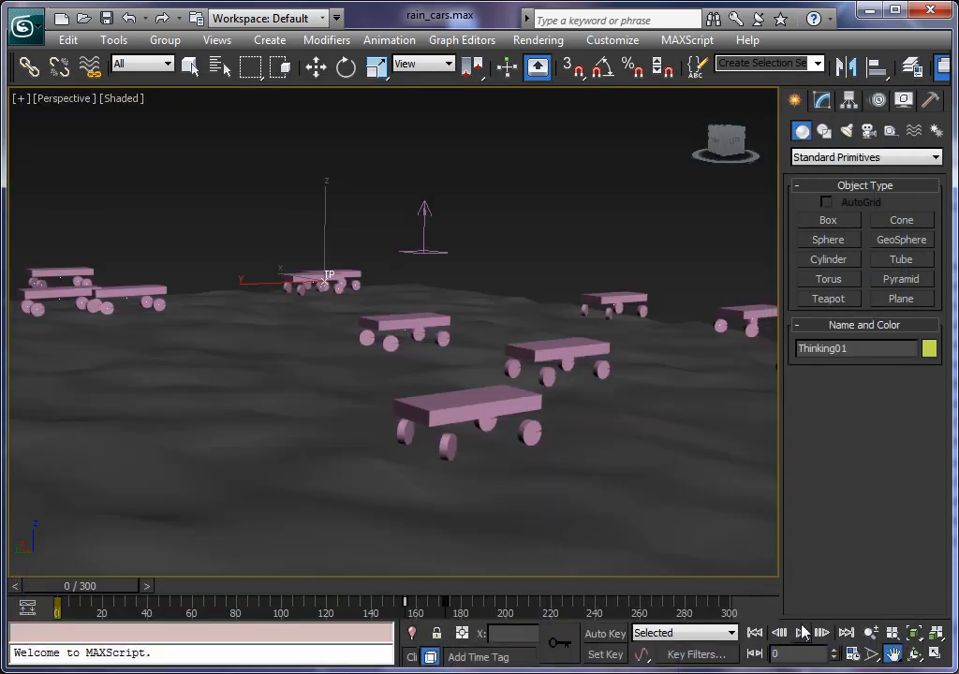
pyautogui.click(801, 633)
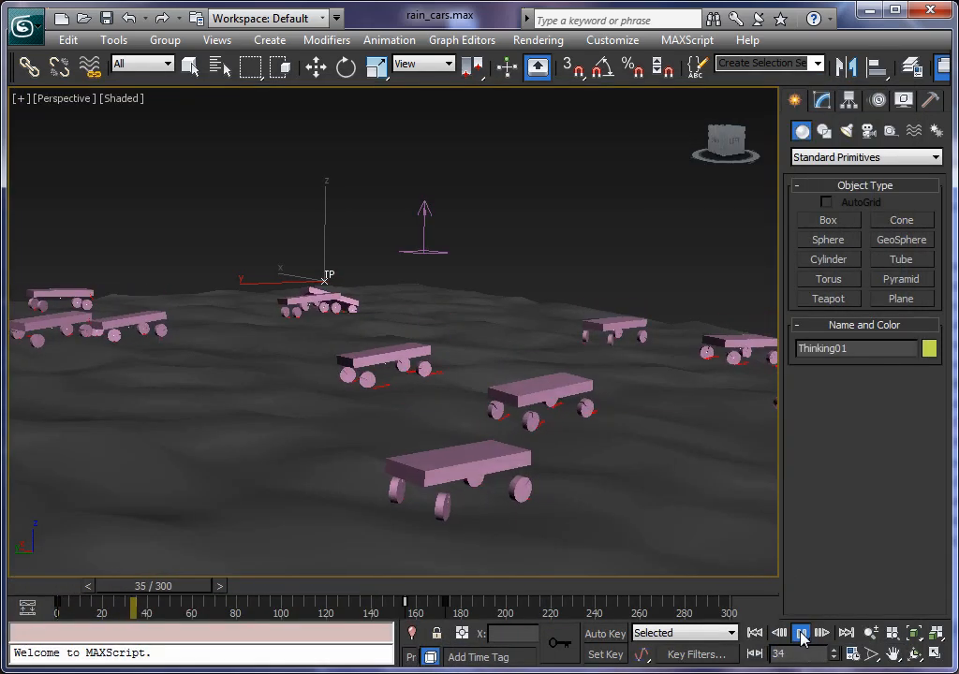